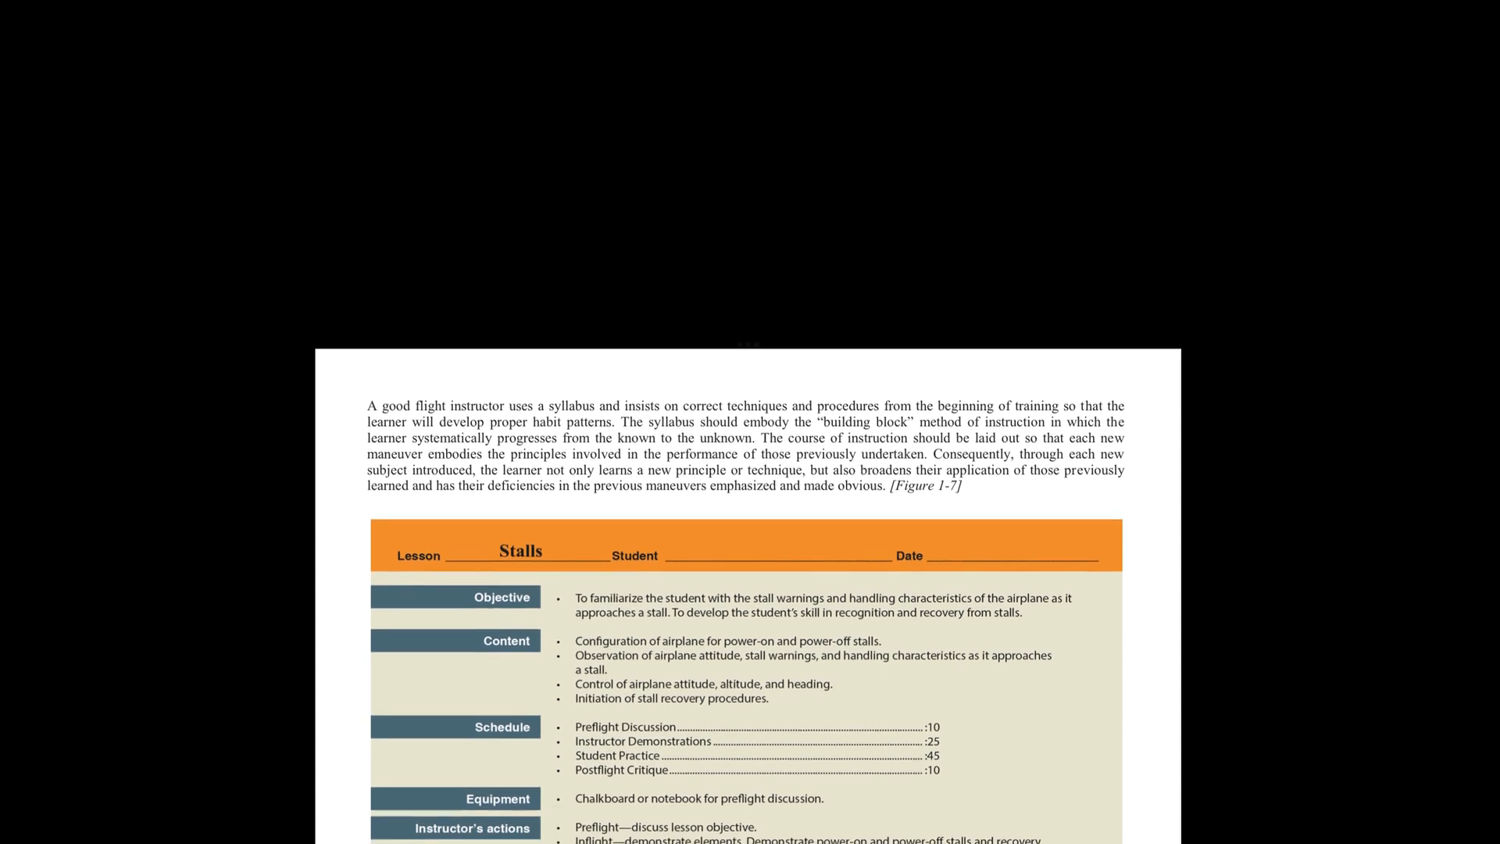
pyautogui.scroll(-3)
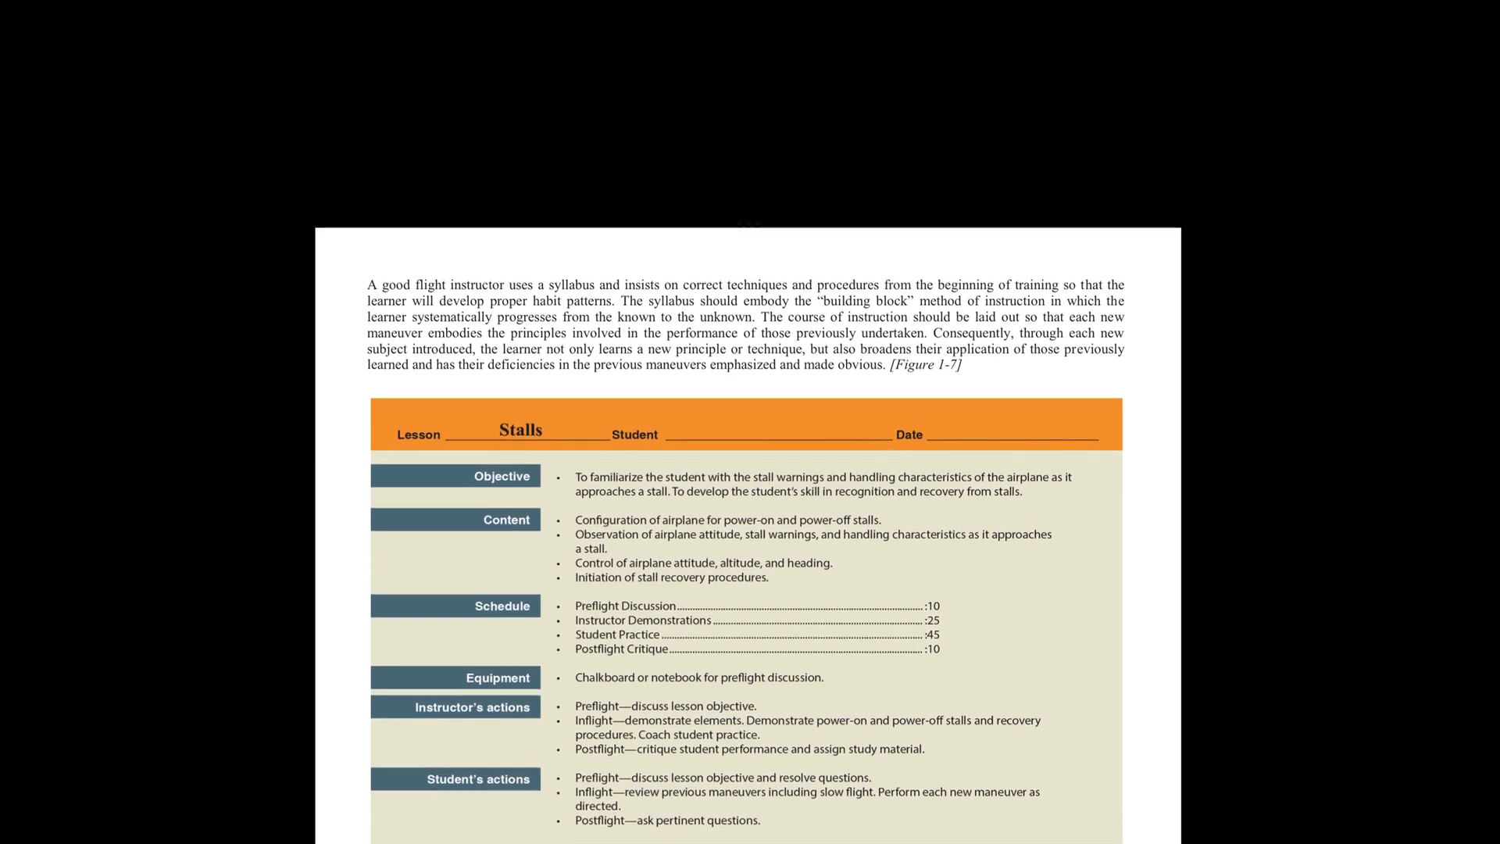
pyautogui.scroll(-3)
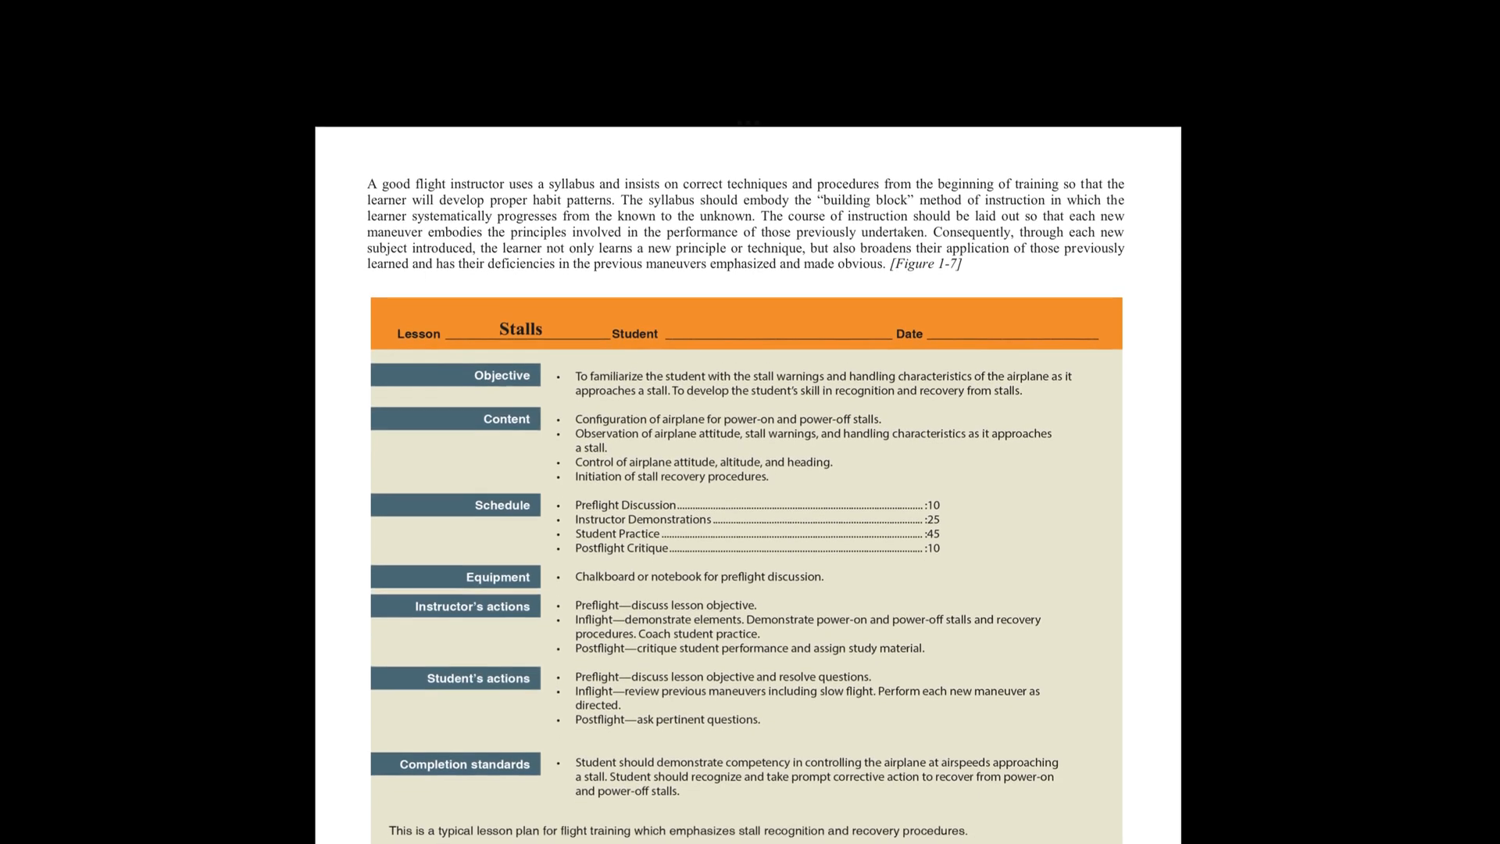
pyautogui.scroll(-3)
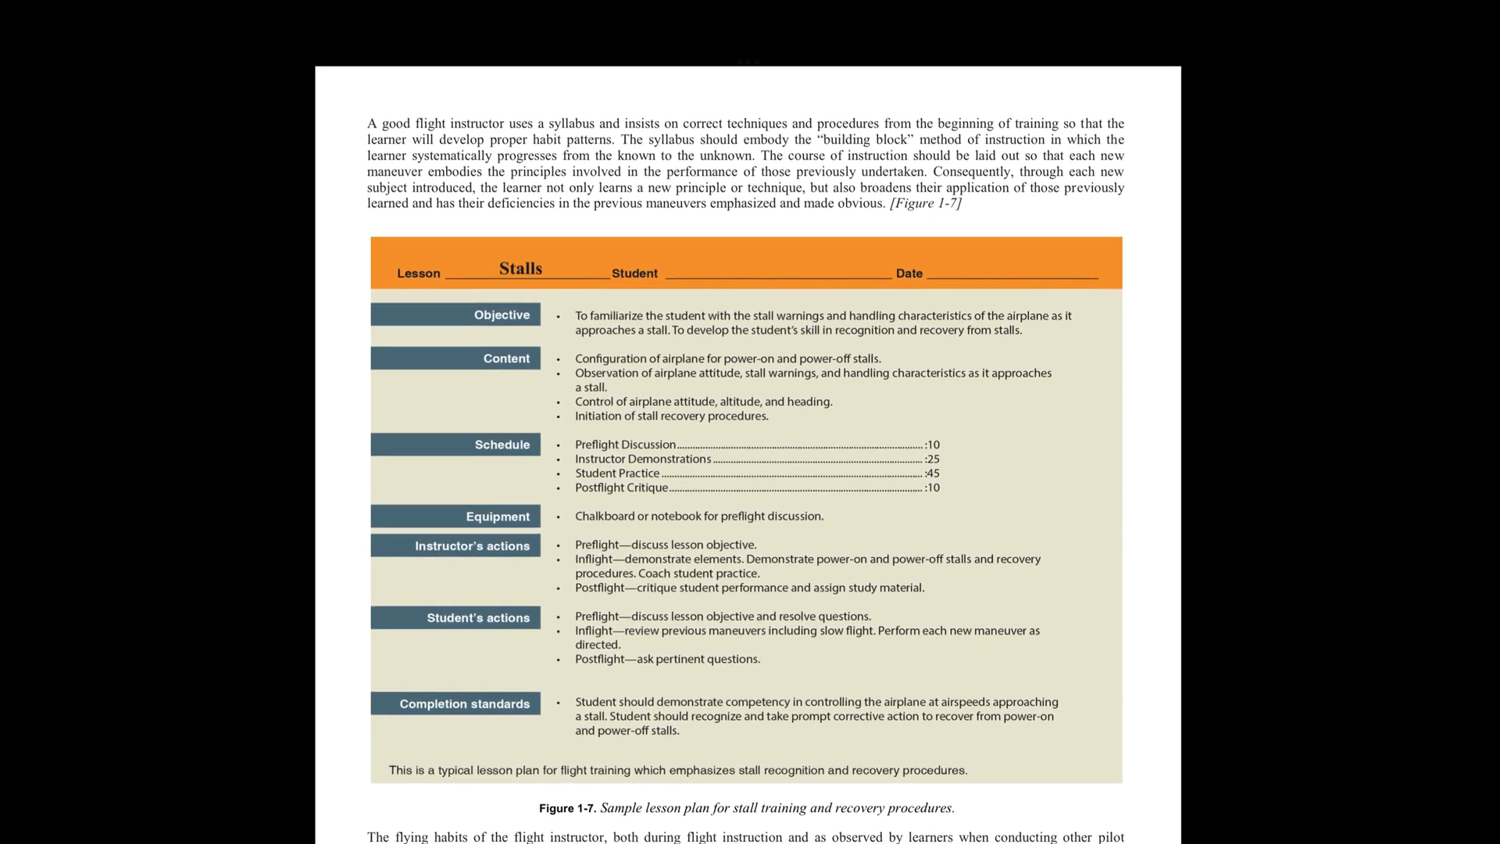
pyautogui.scroll(-3)
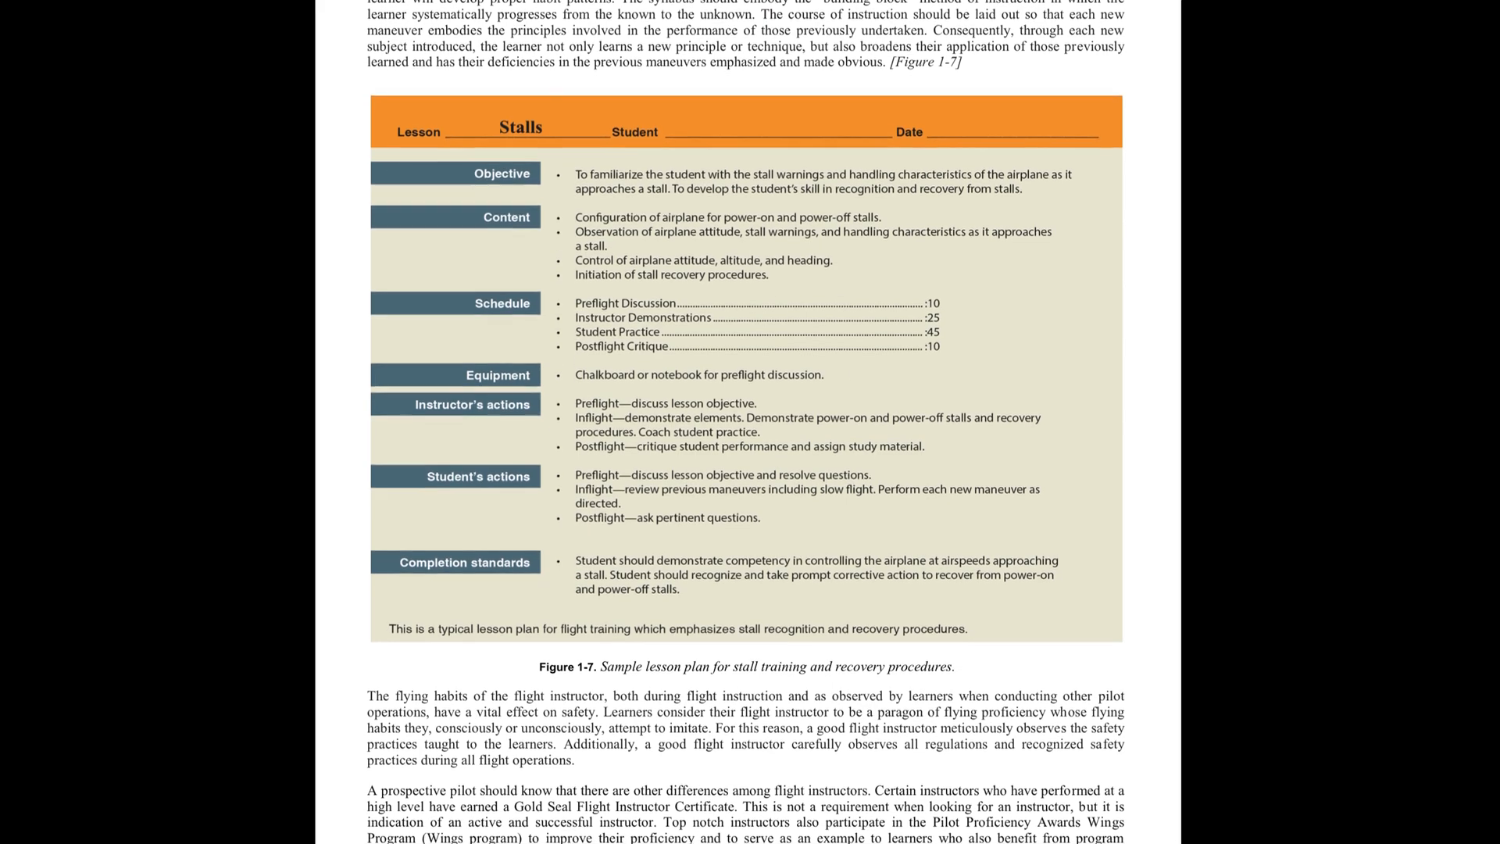
pyautogui.scroll(-3)
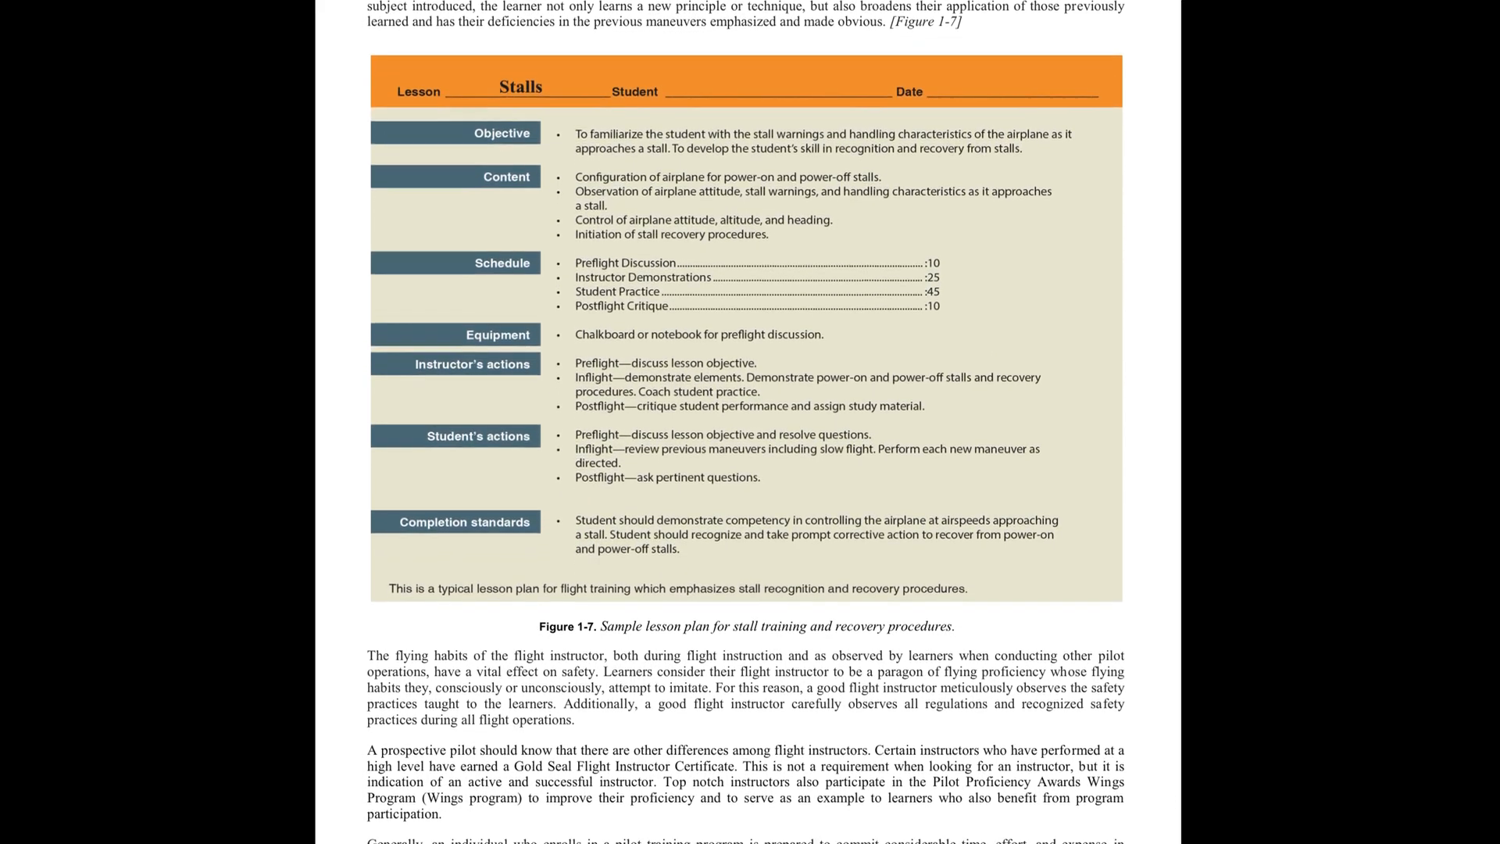
pyautogui.scroll(-3)
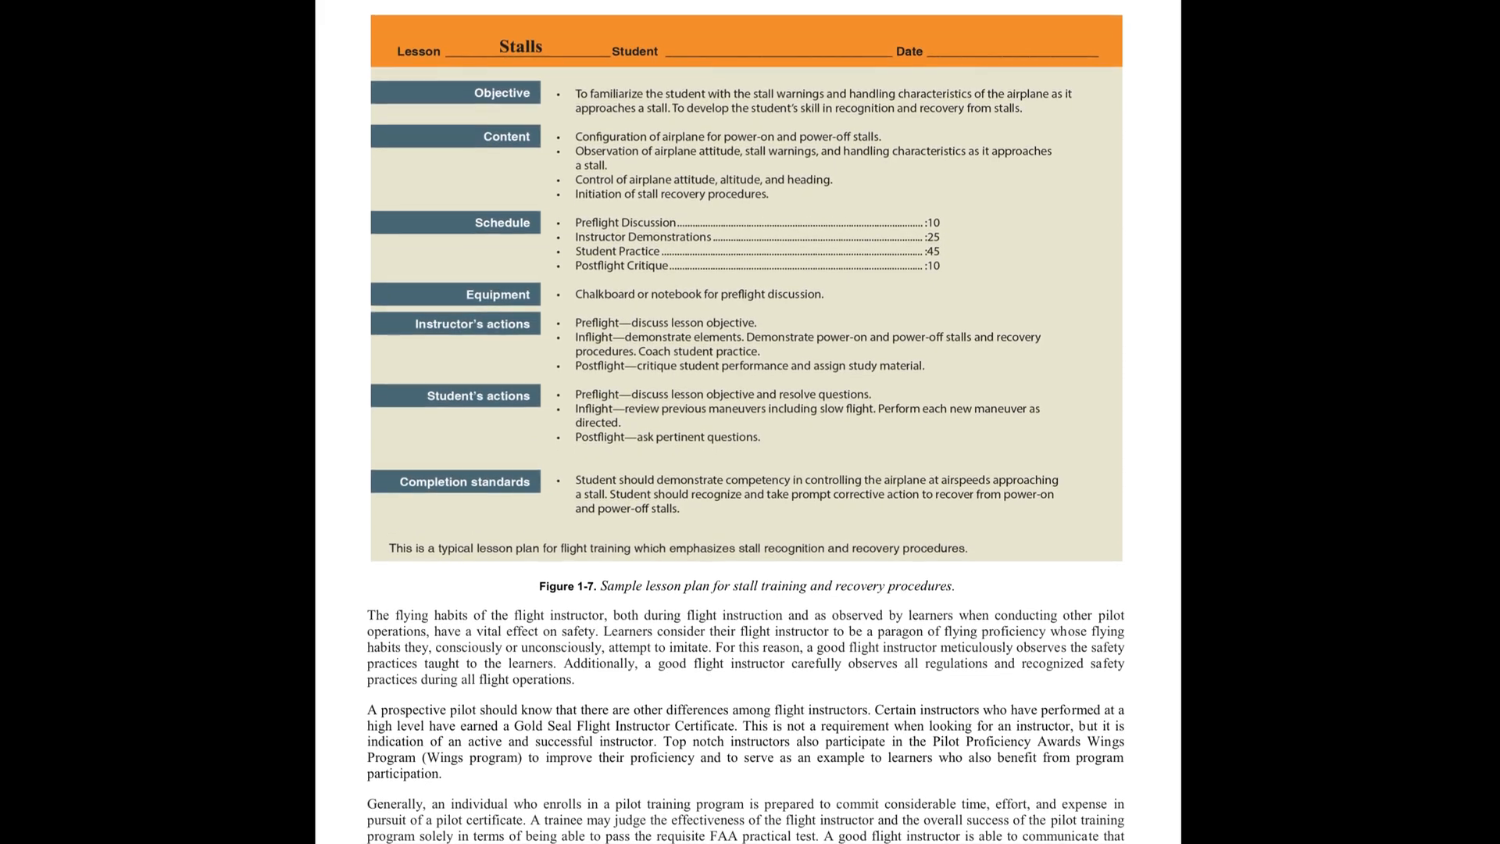
pyautogui.scroll(-3)
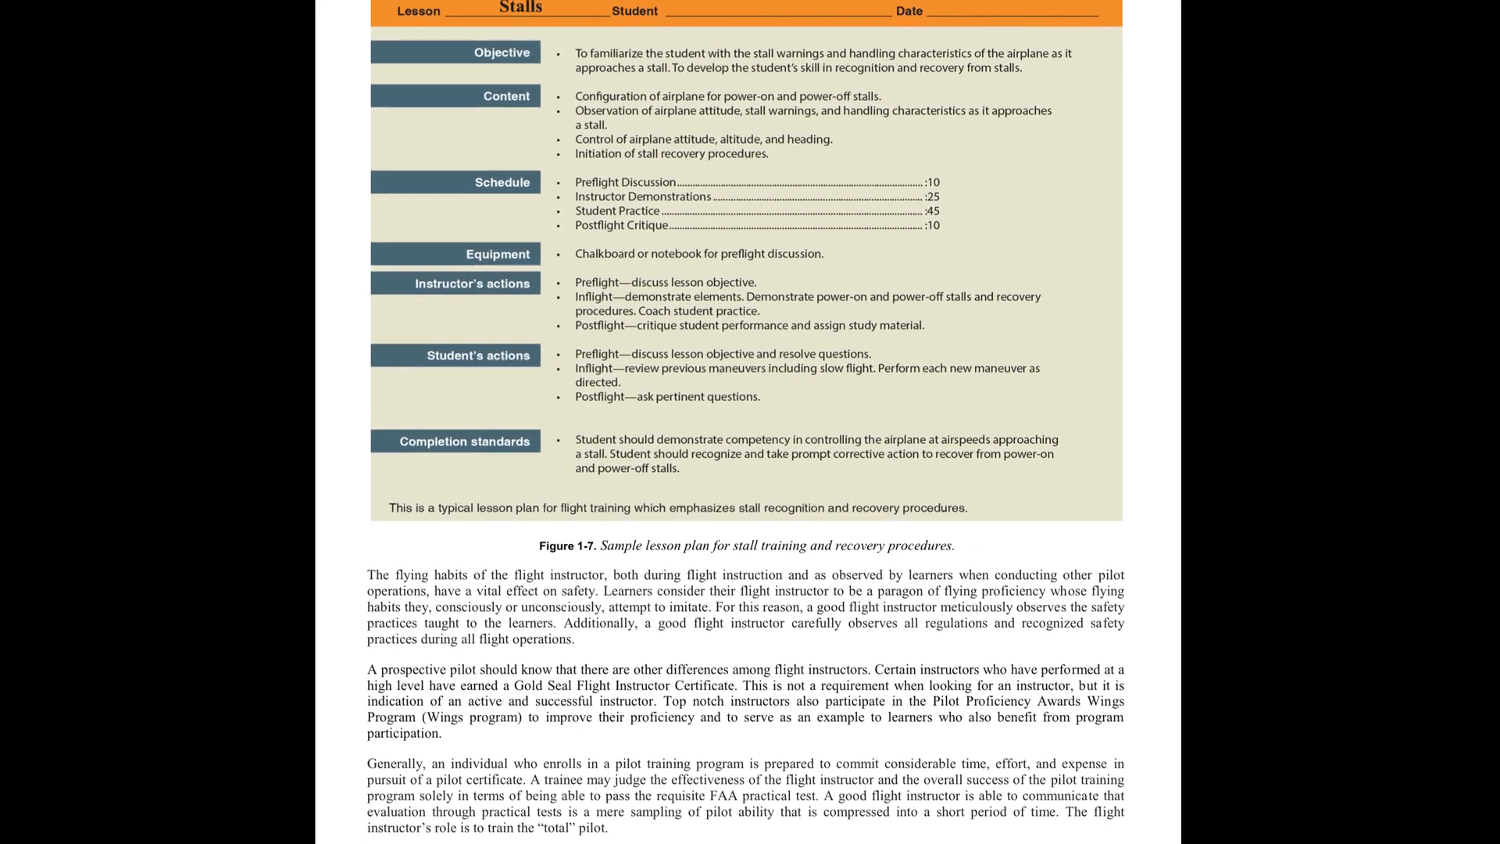
pyautogui.scroll(-3)
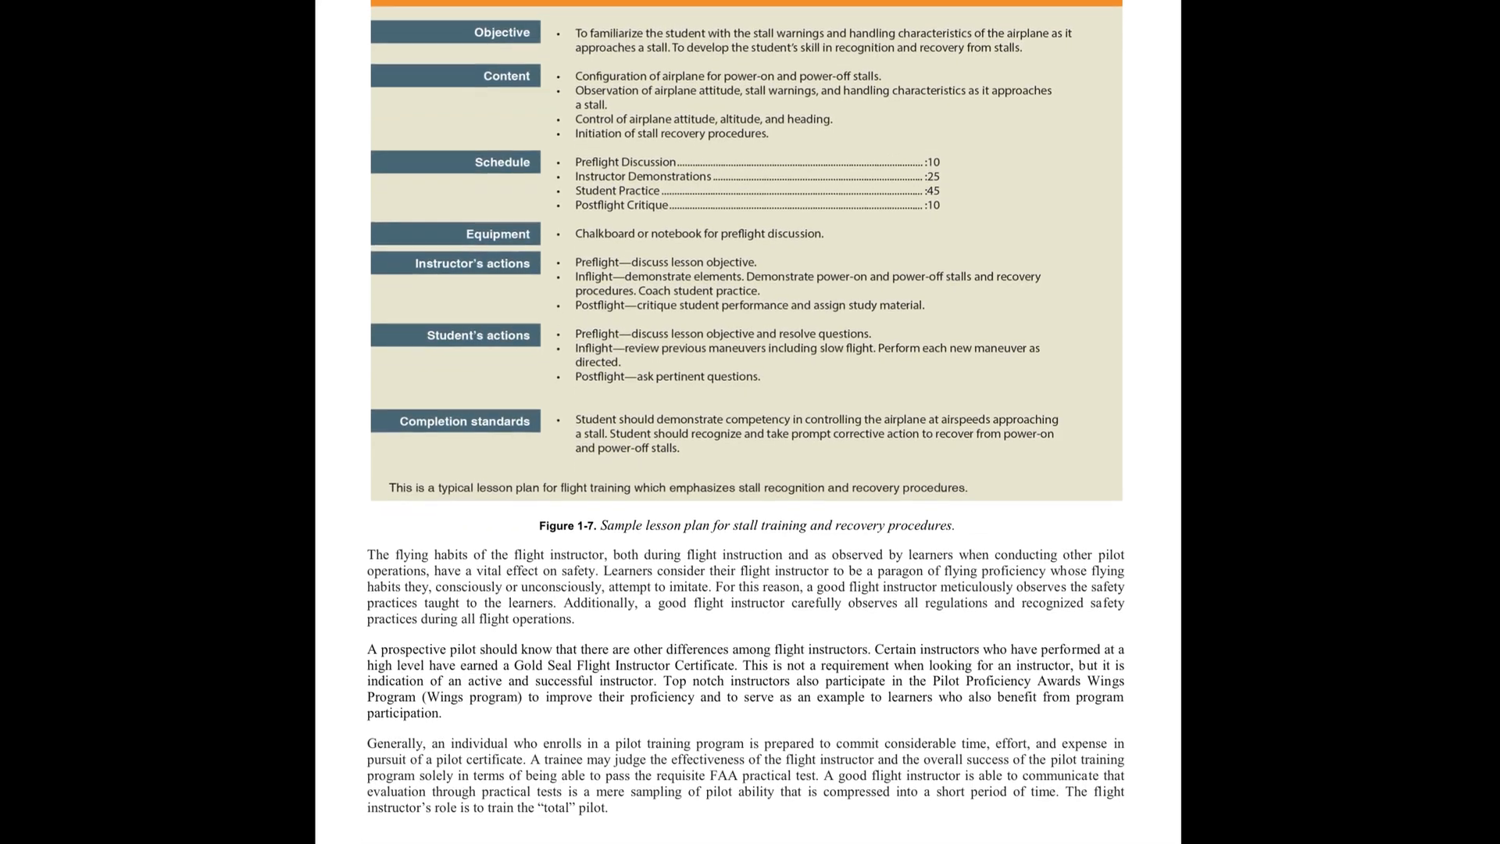
pyautogui.scroll(-3)
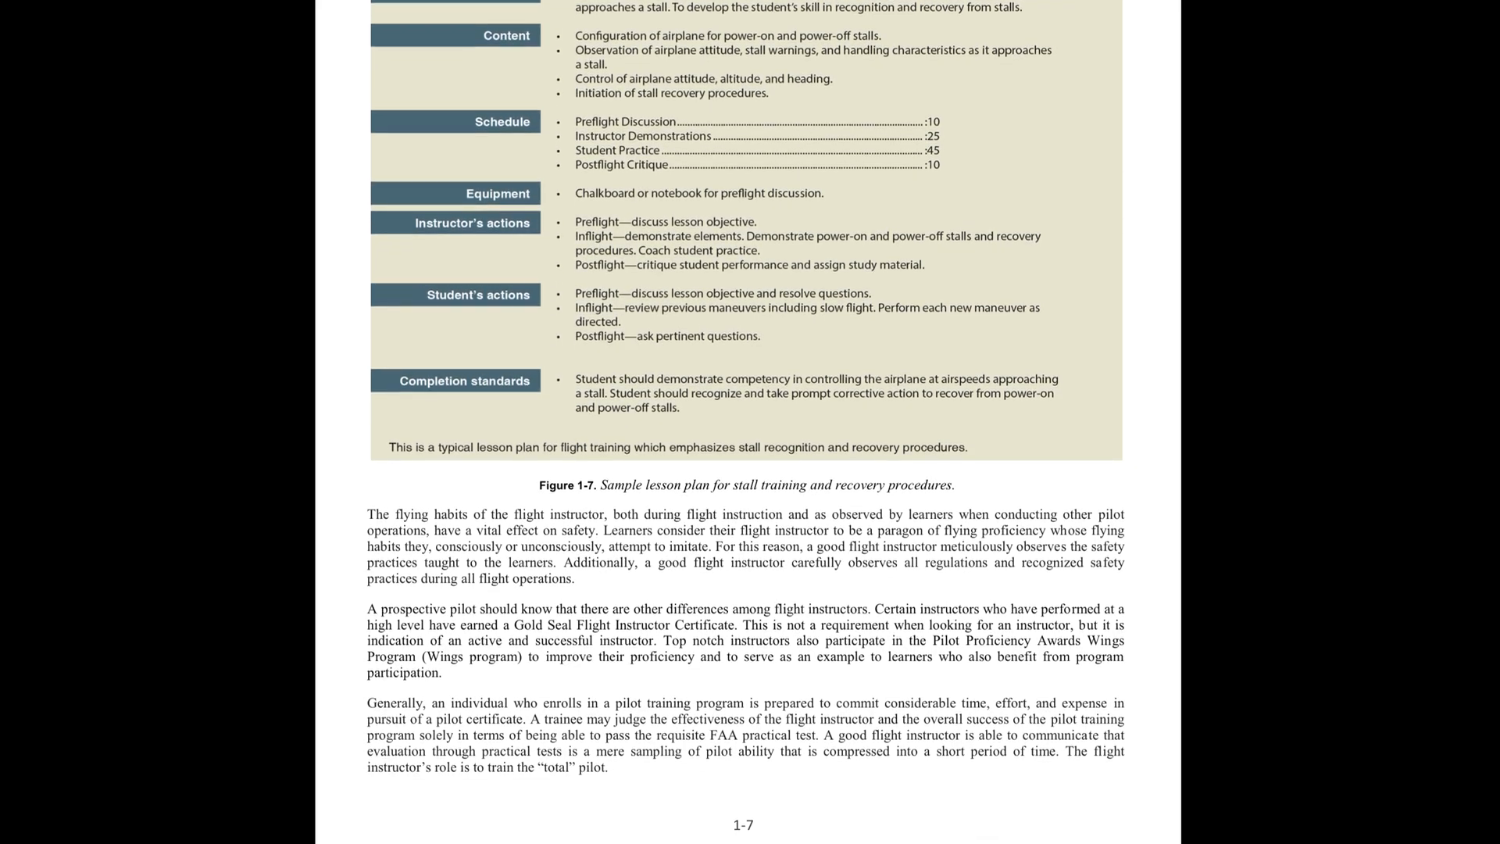
pyautogui.scroll(-3)
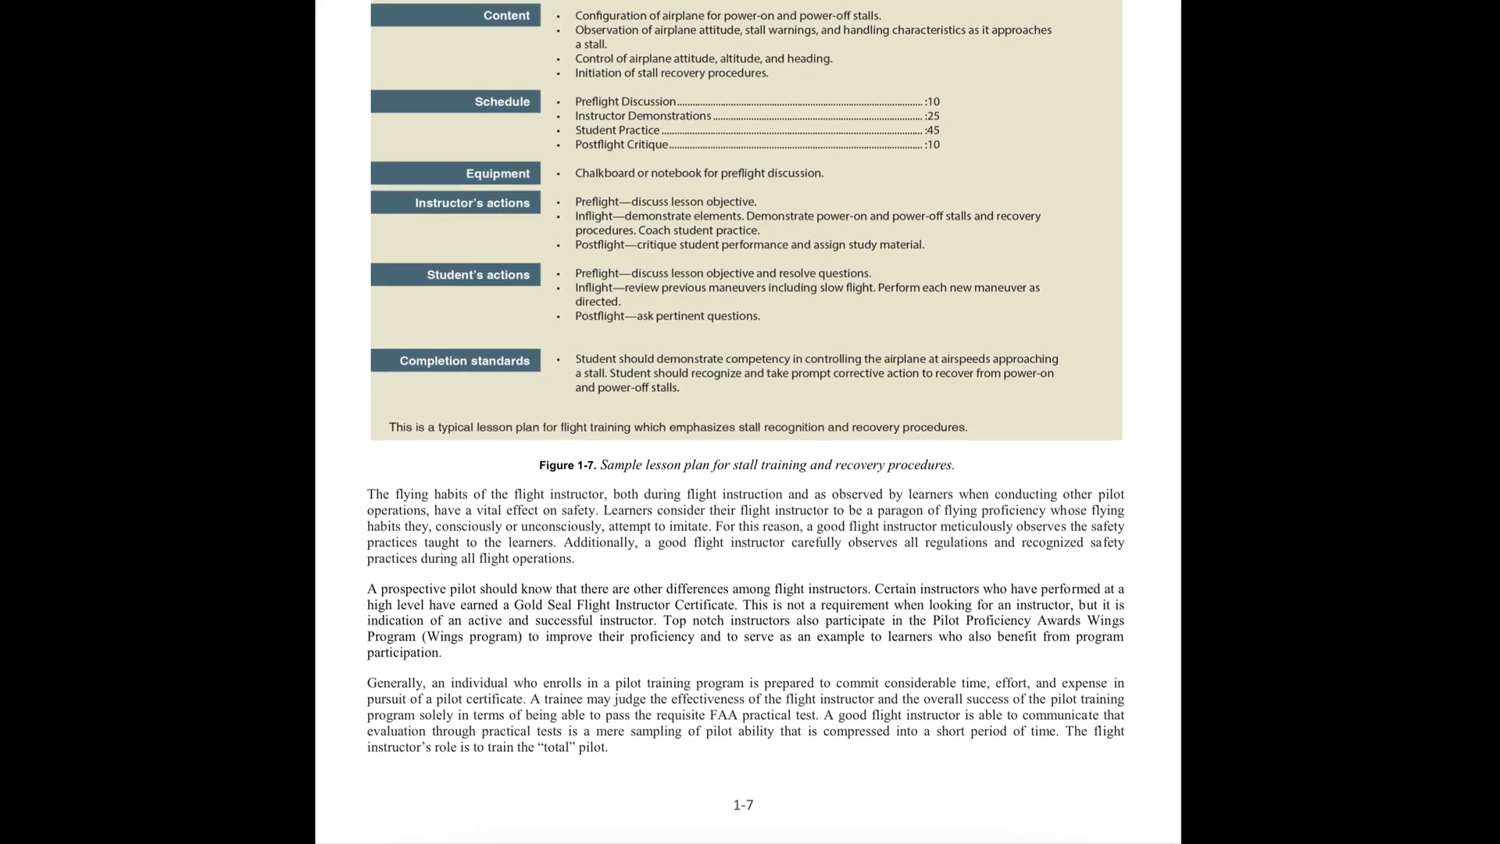
pyautogui.scroll(-3)
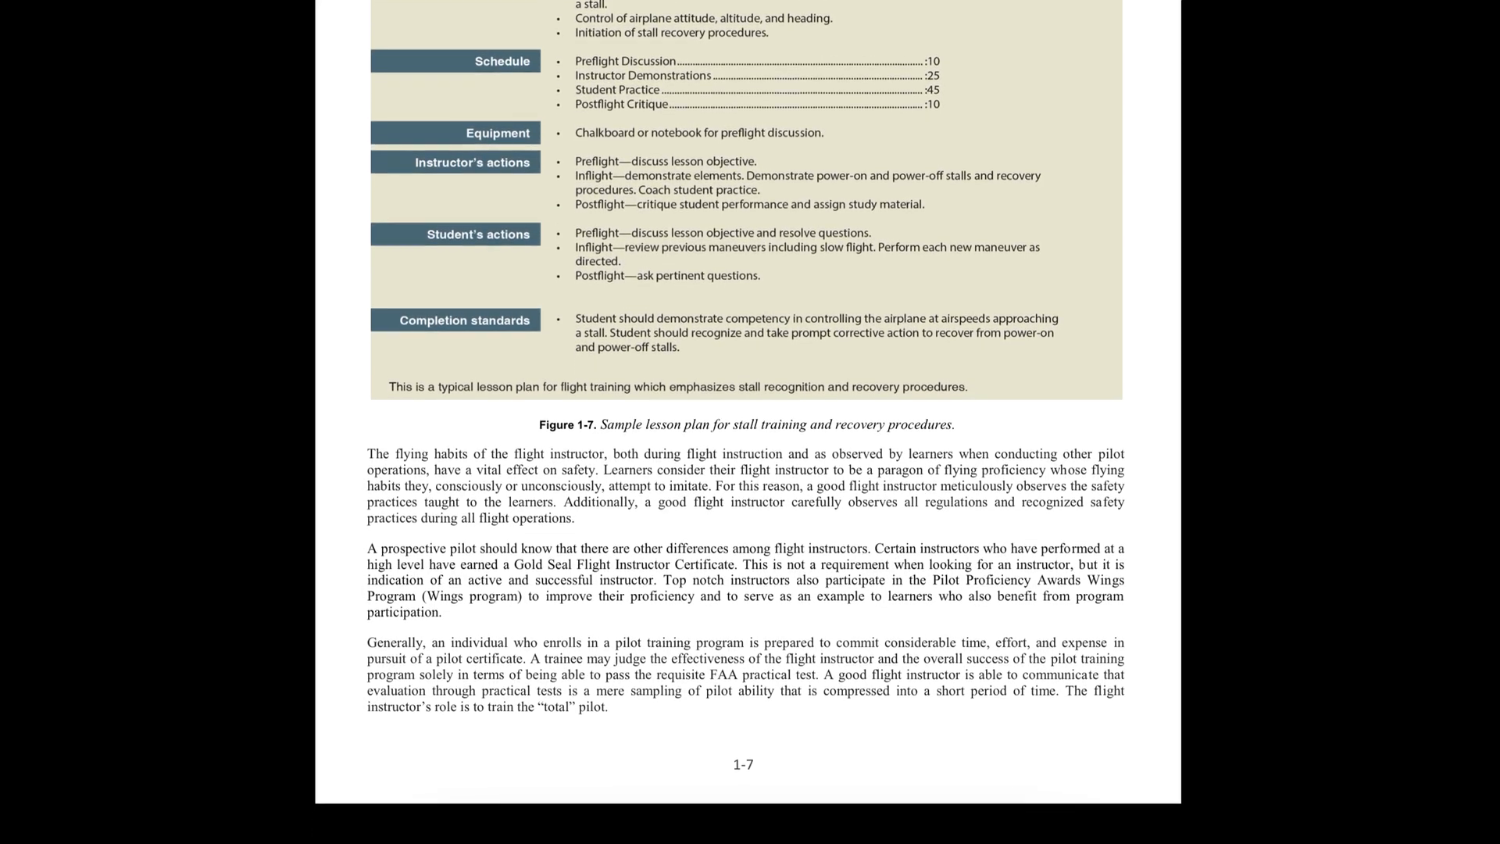
pyautogui.scroll(-3)
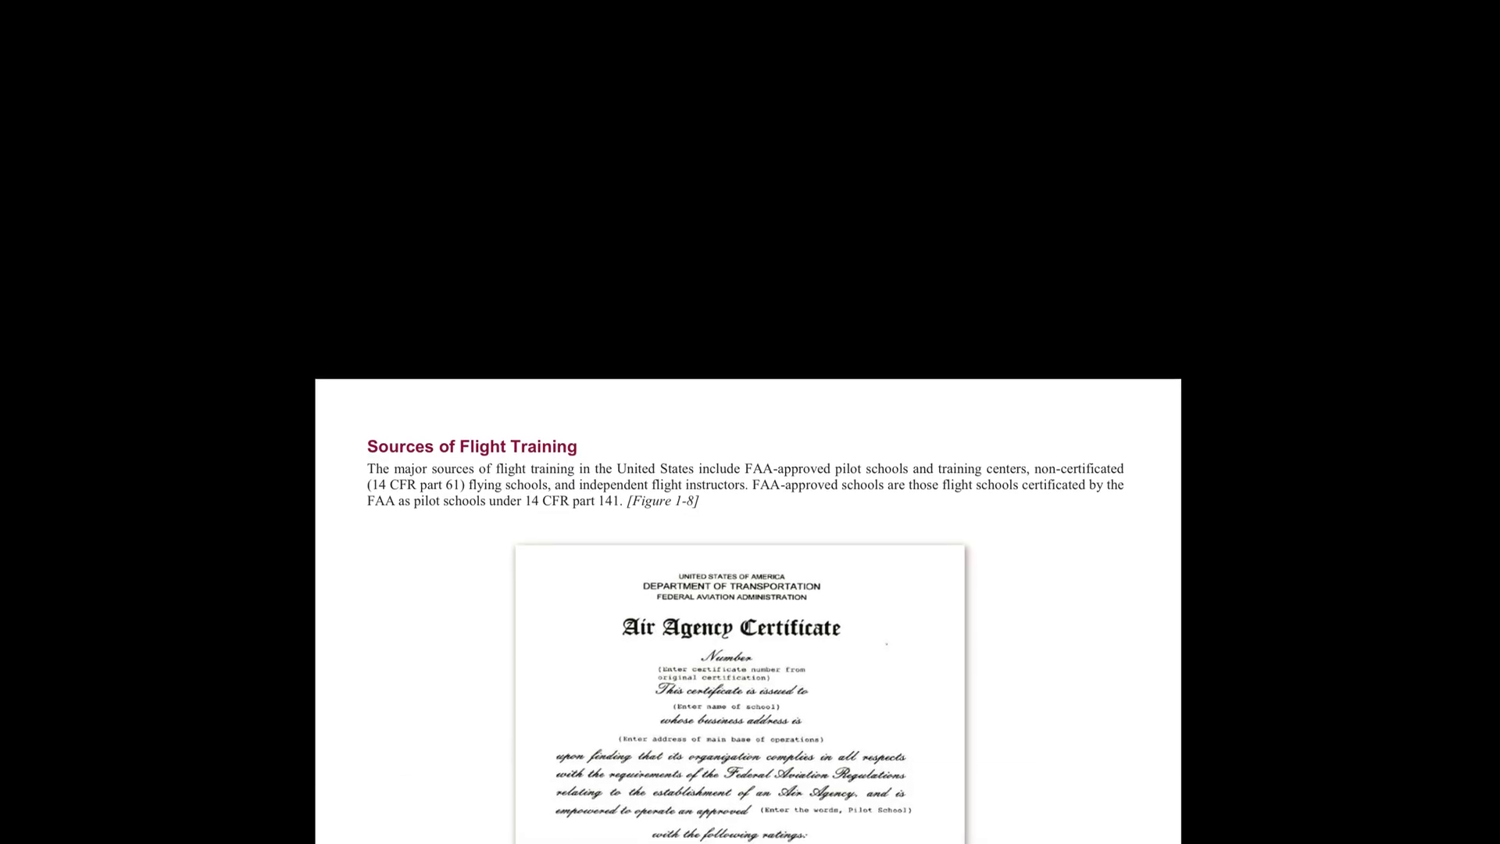
pyautogui.scroll(-3)
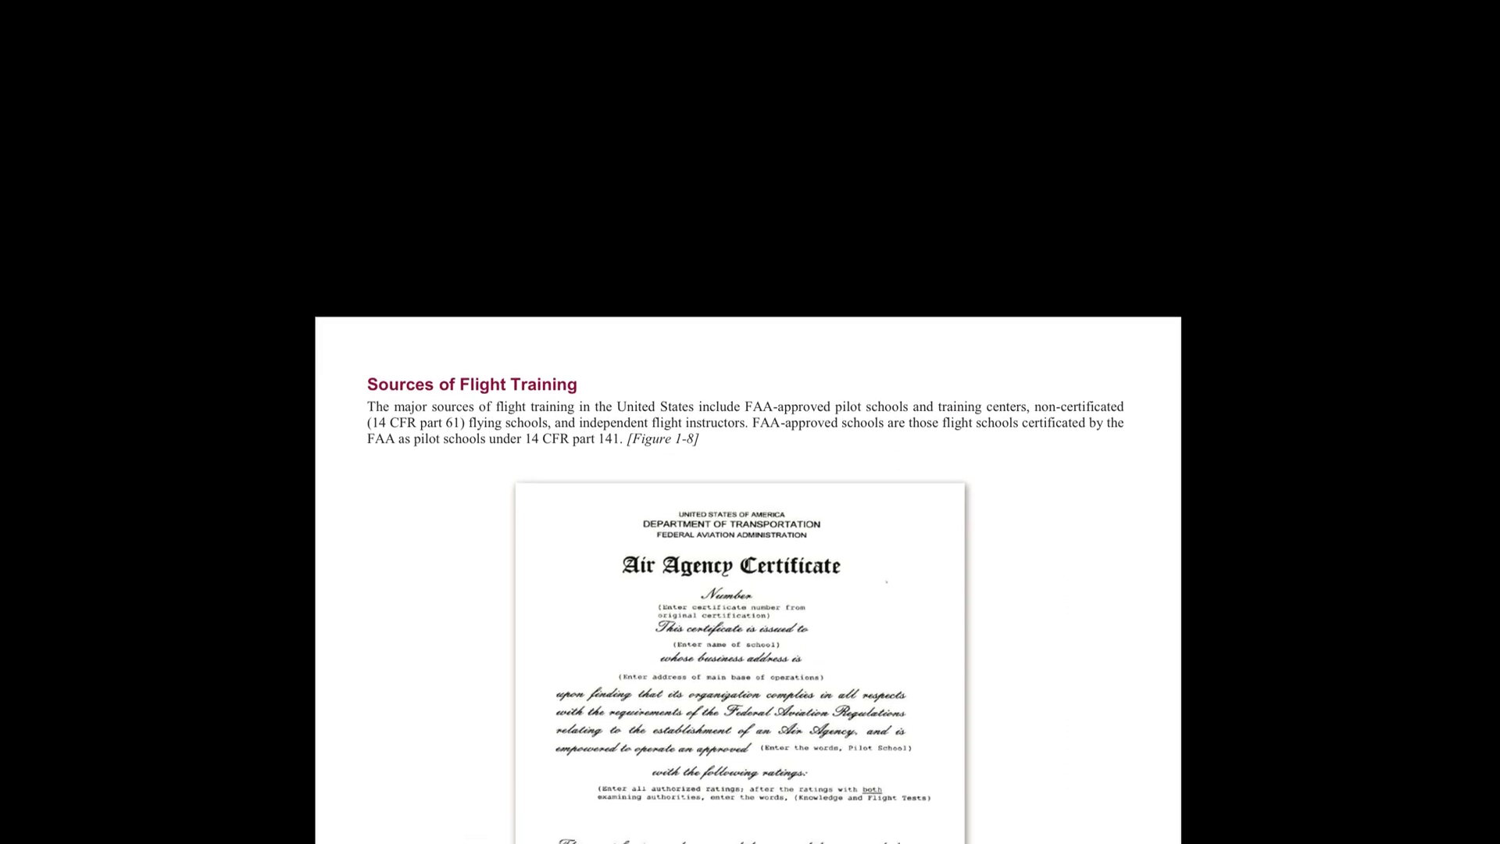
pyautogui.scroll(-3)
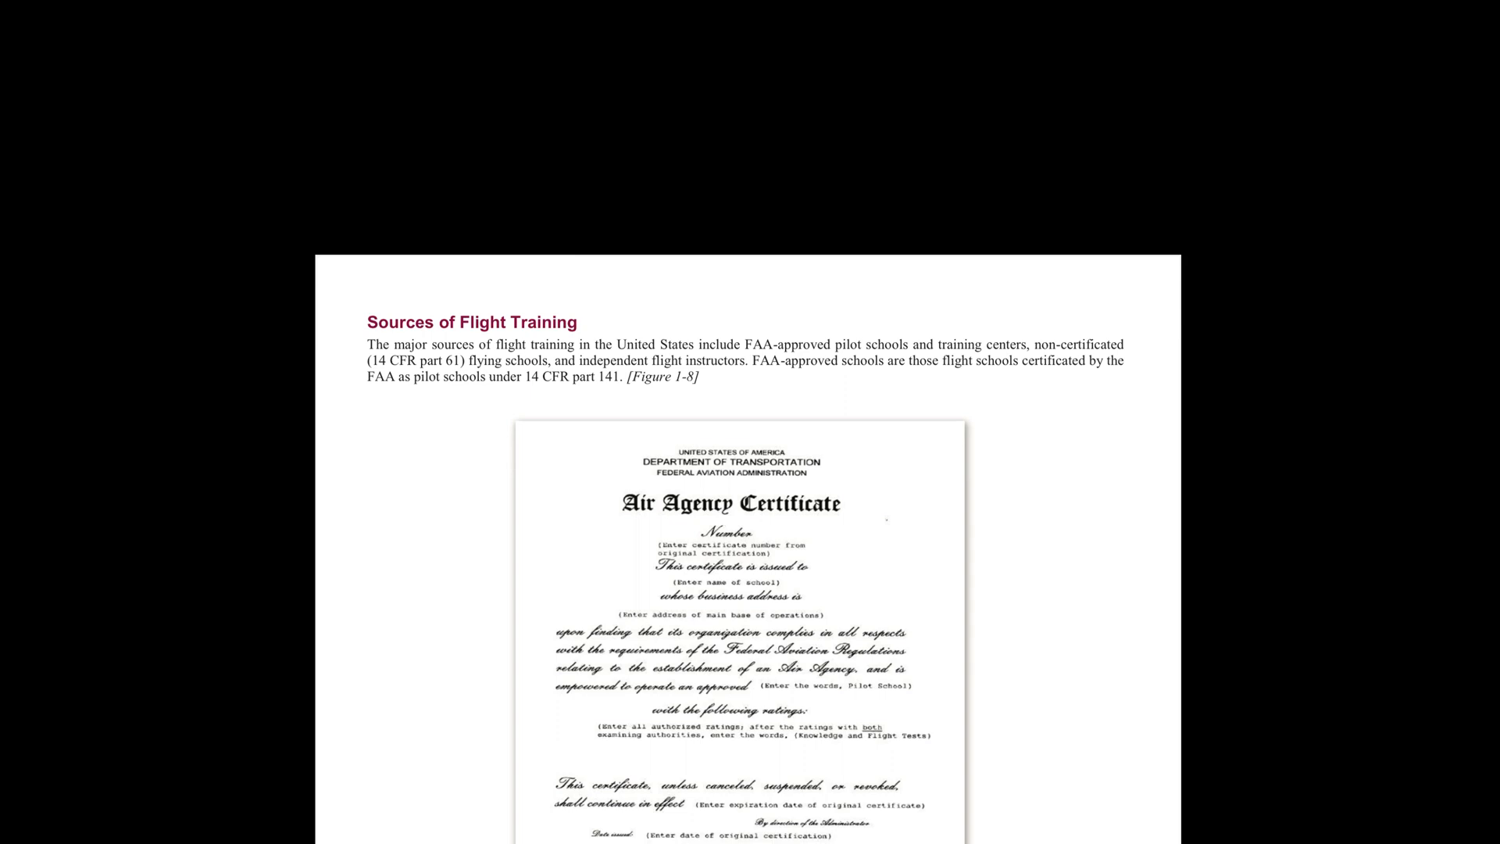
pyautogui.scroll(-3)
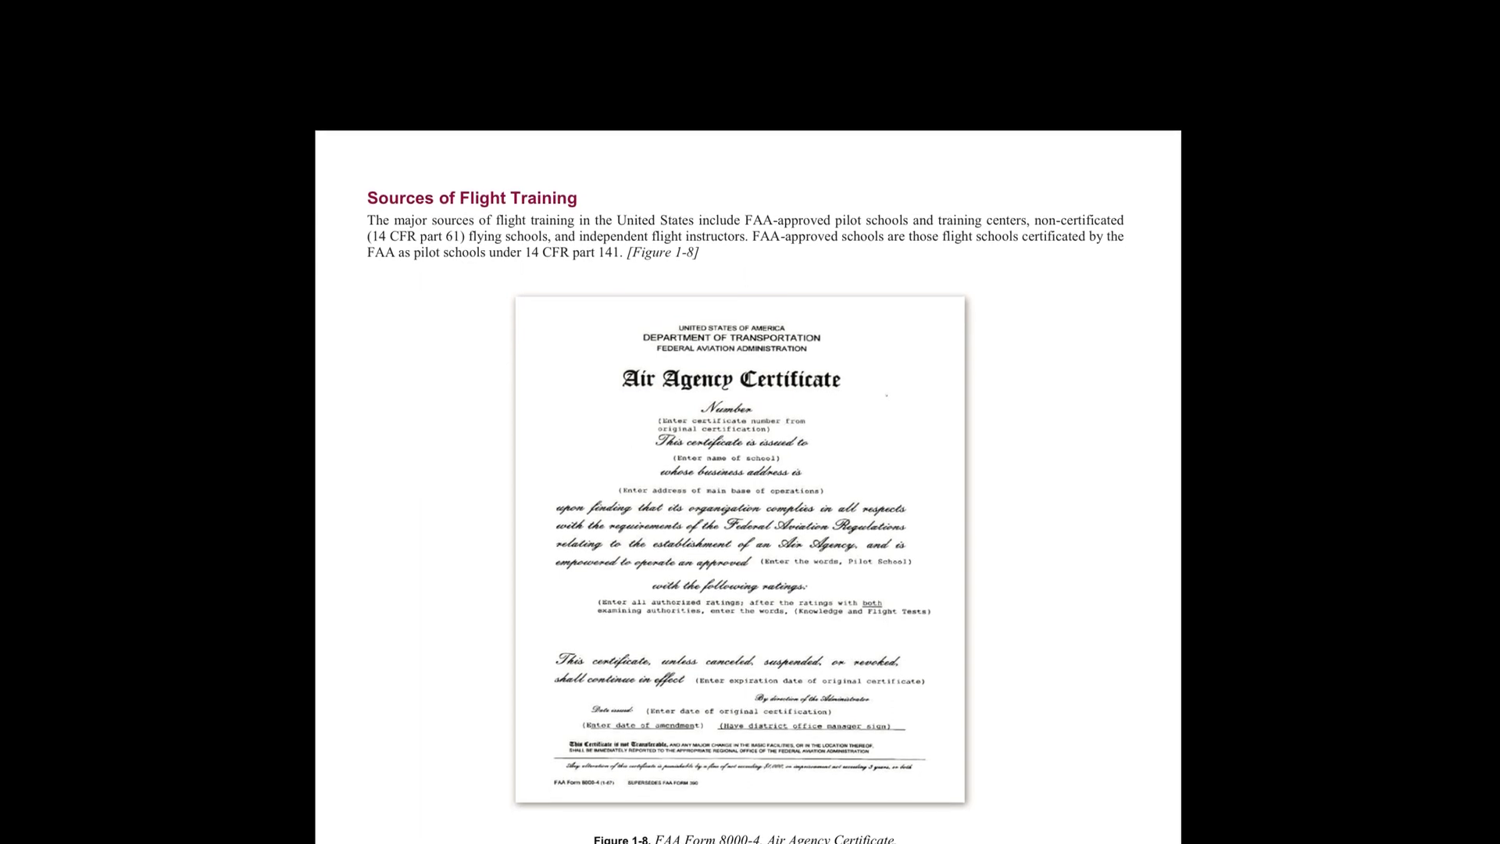
pyautogui.scroll(-3)
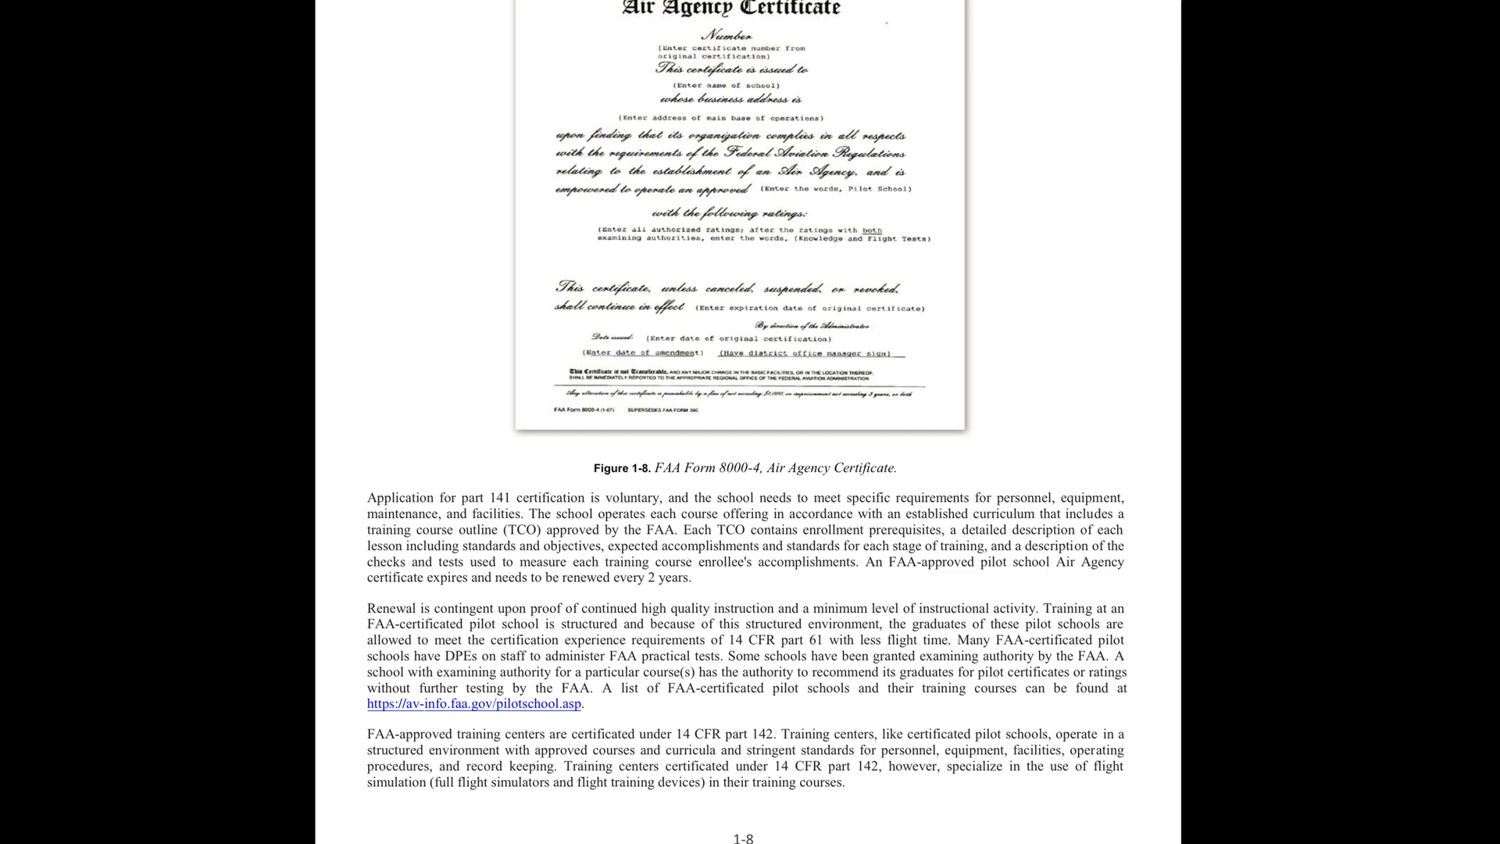
pyautogui.scroll(-3)
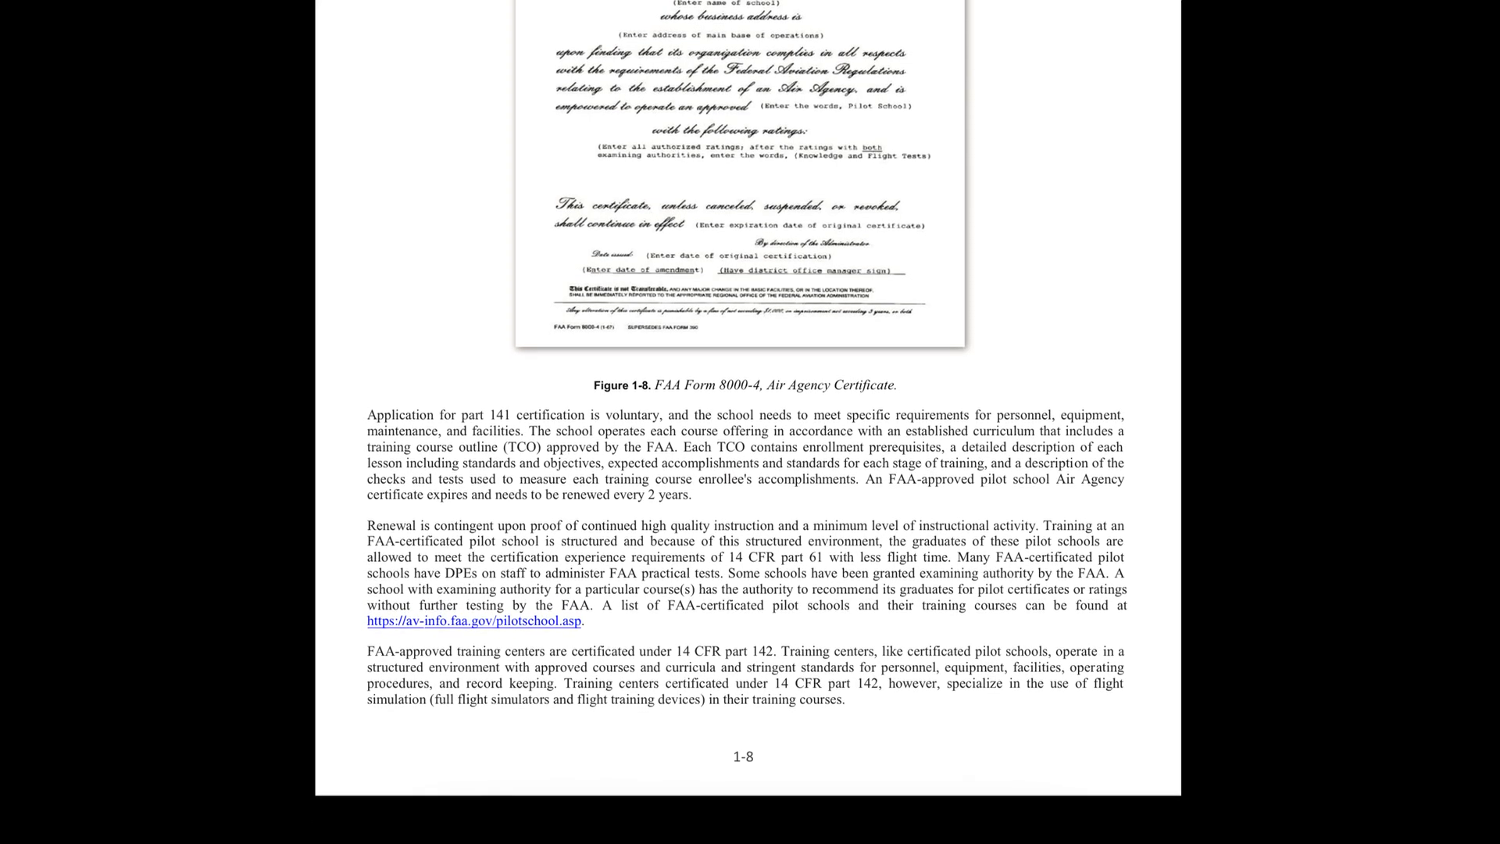
pyautogui.scroll(-3)
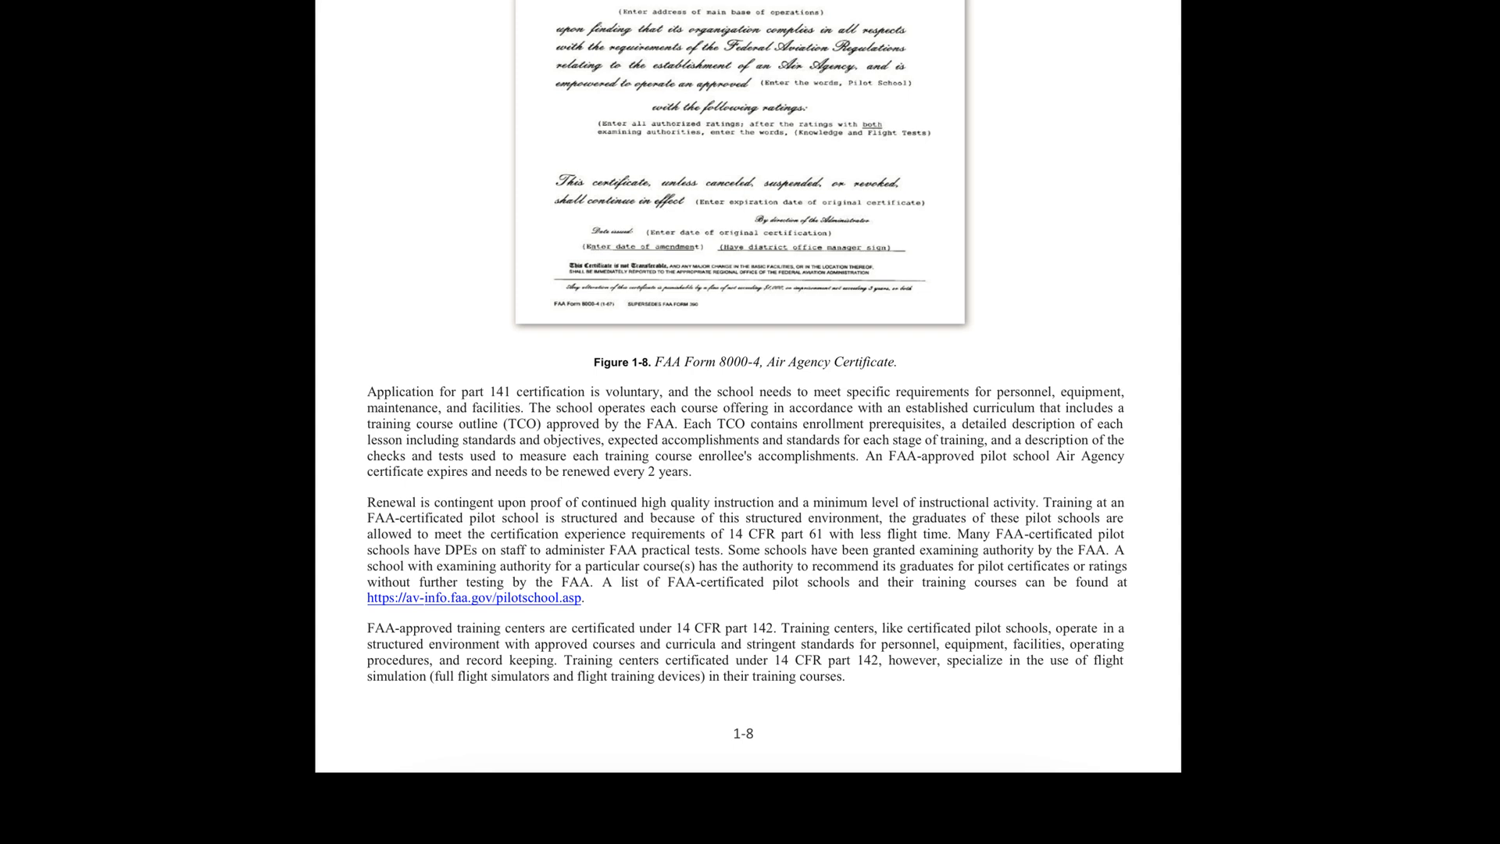
pyautogui.scroll(-3)
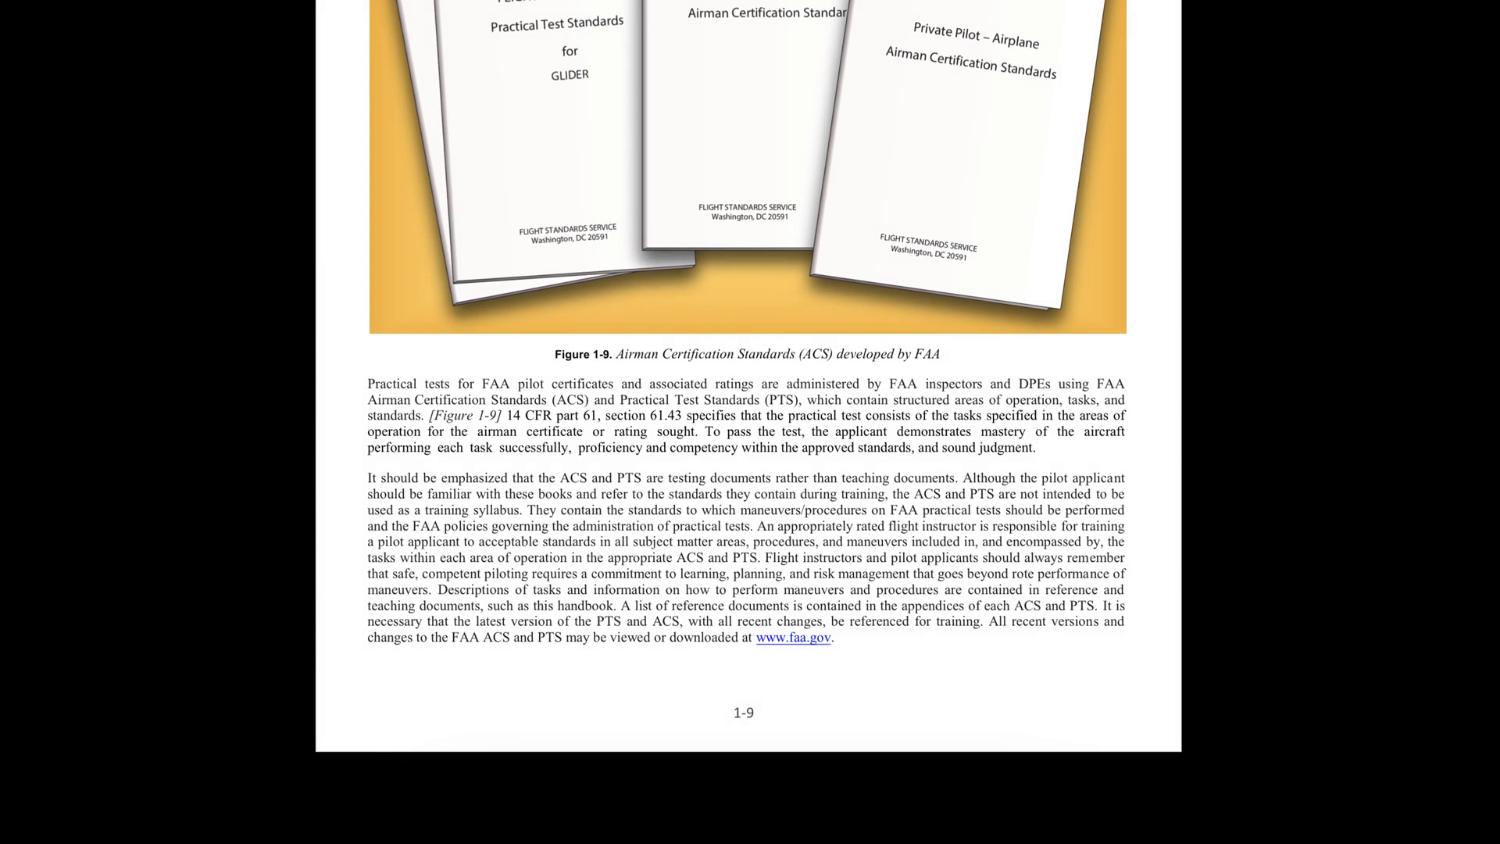